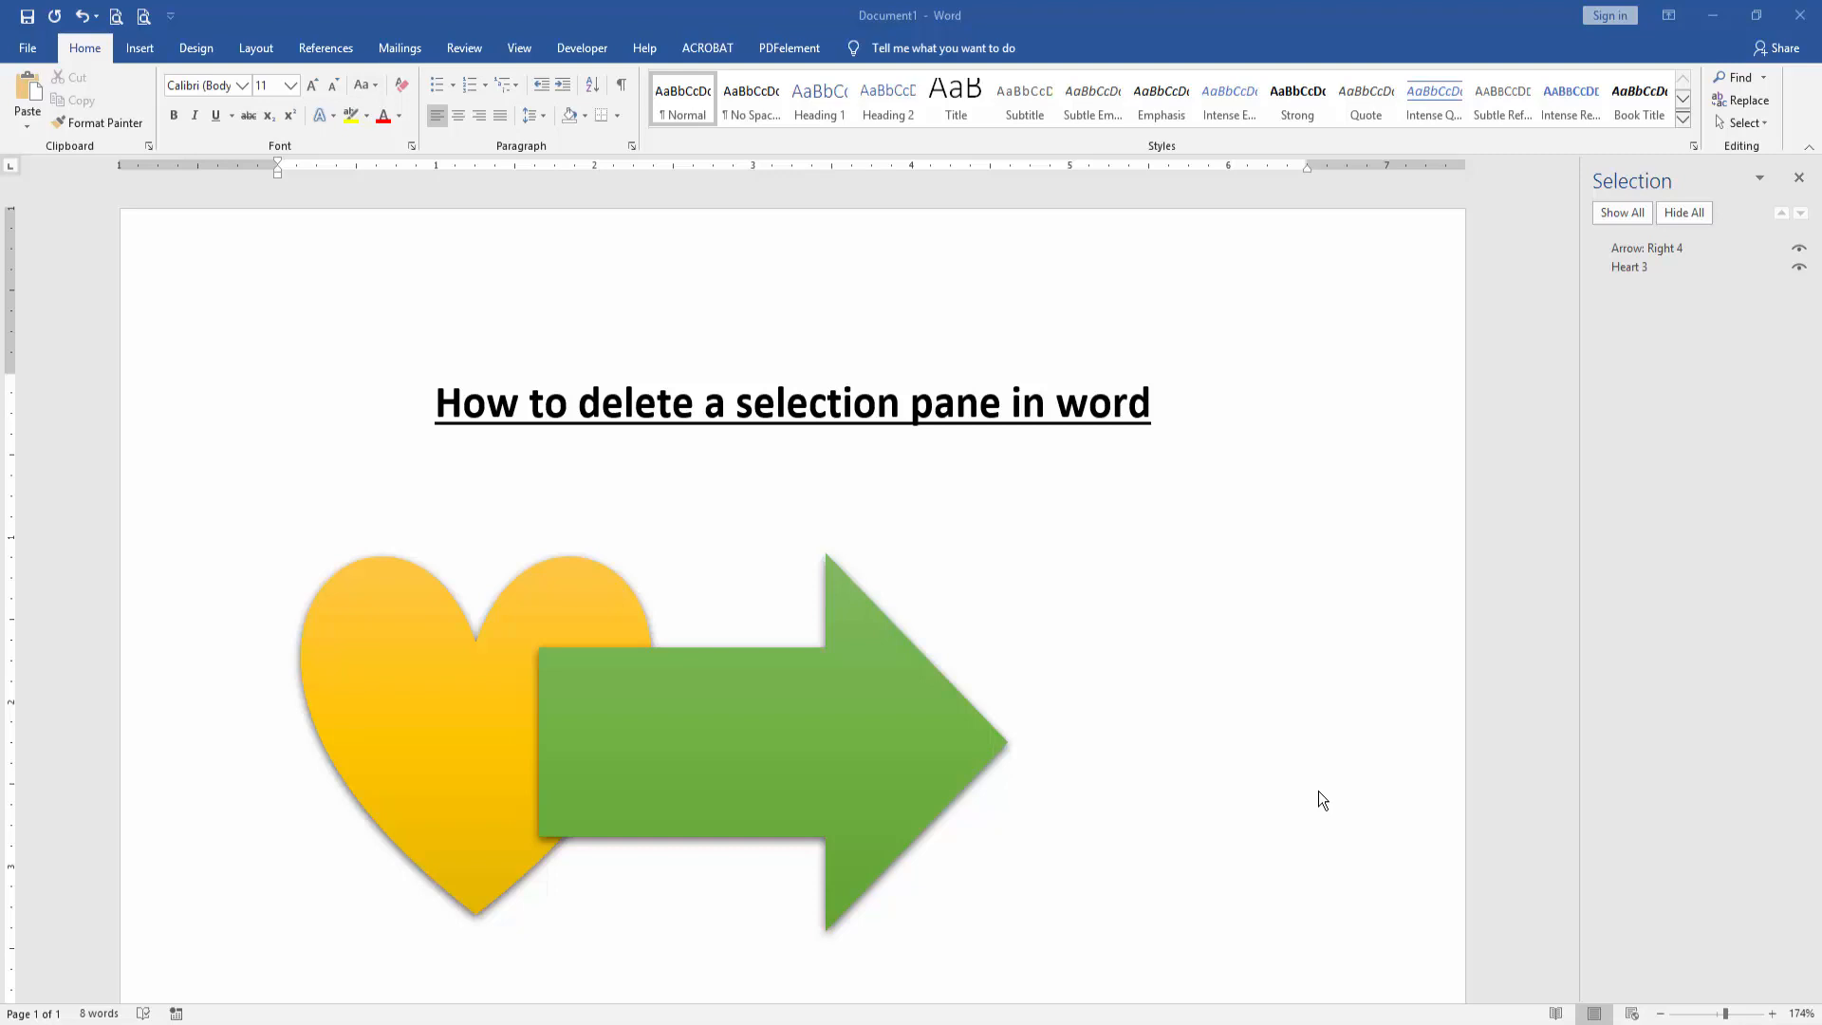
mouse_move(1133, 583)
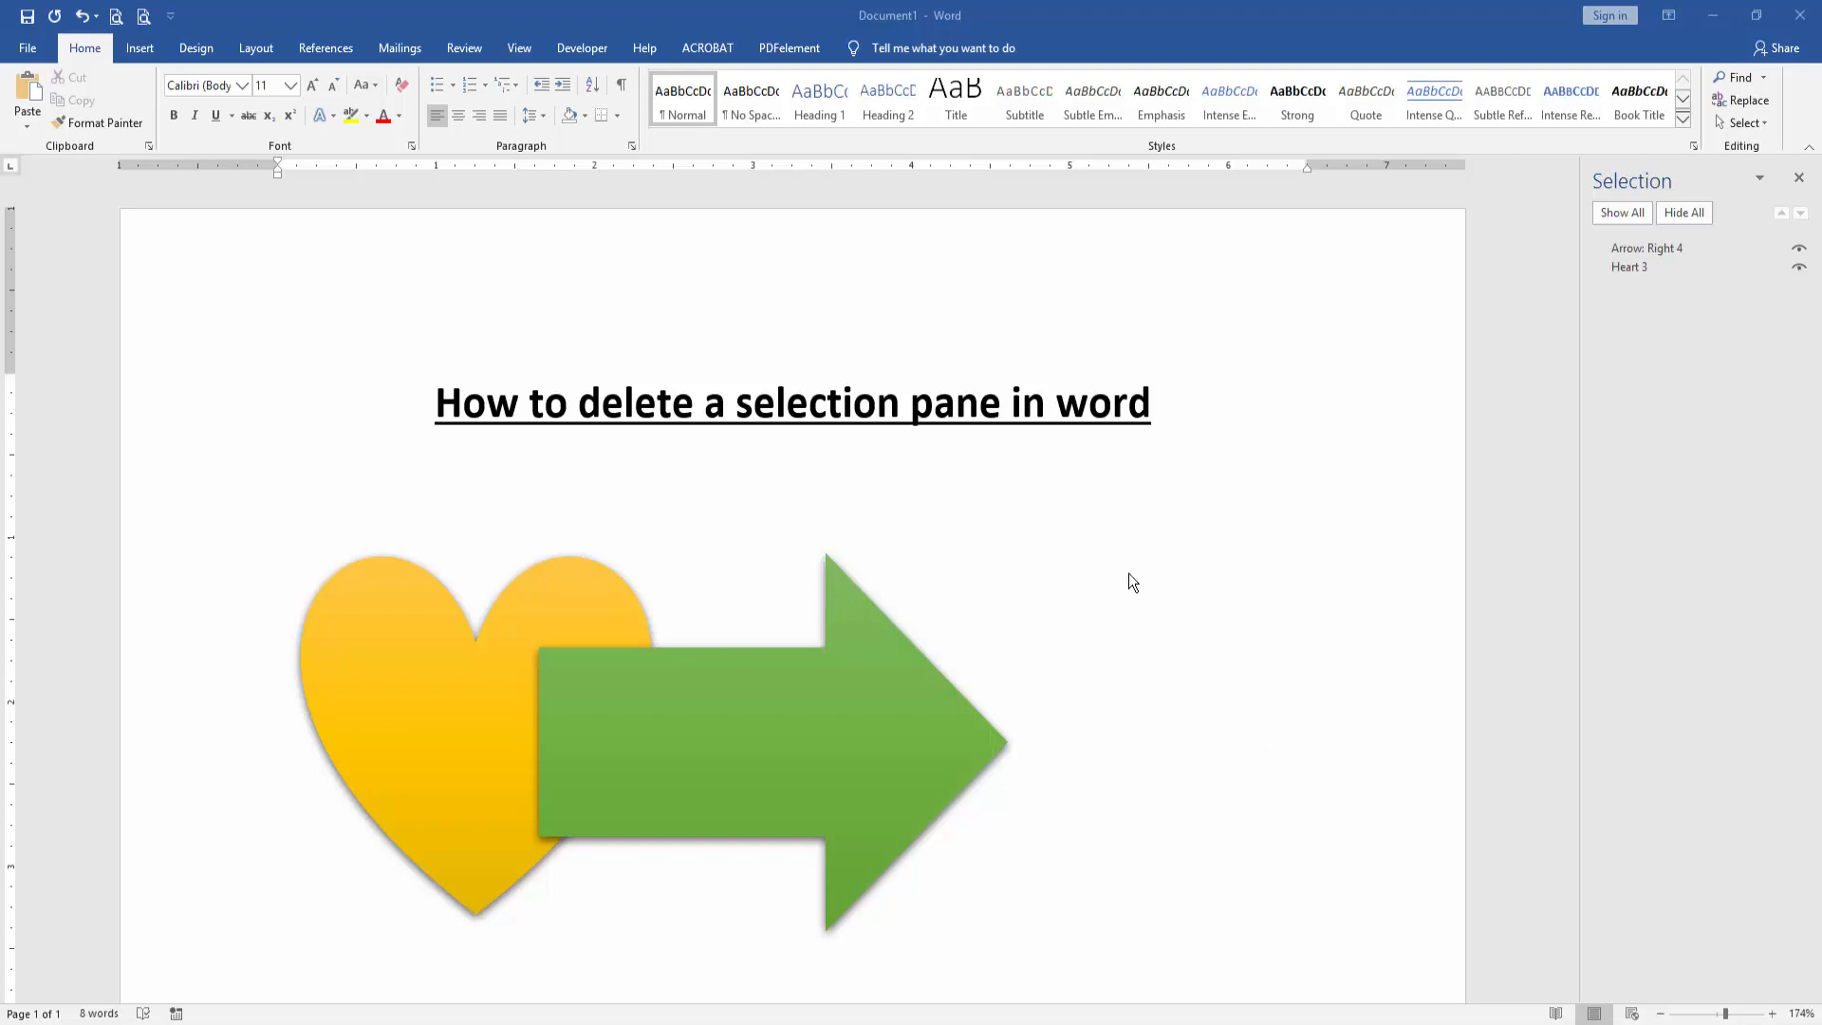
mouse_move(1112, 541)
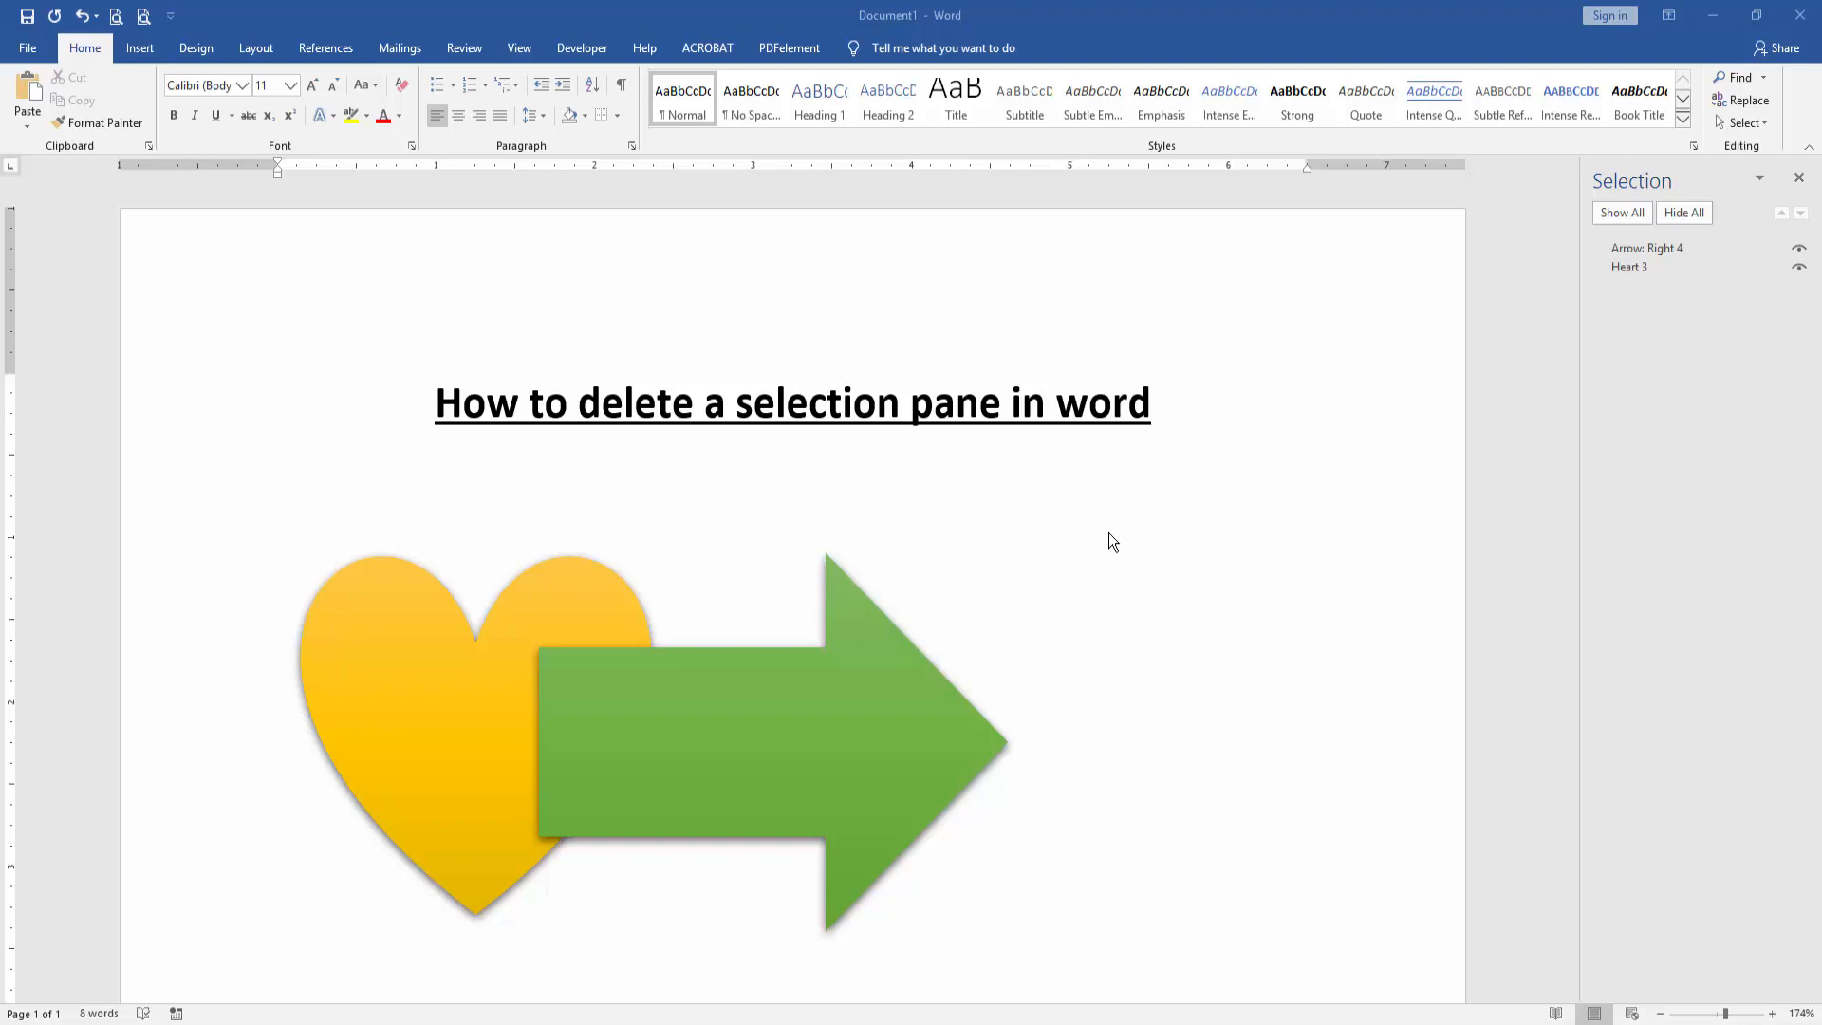
In Word Options' Customize Ribbon list, remove the Editing group from the Home tab
click(26, 47)
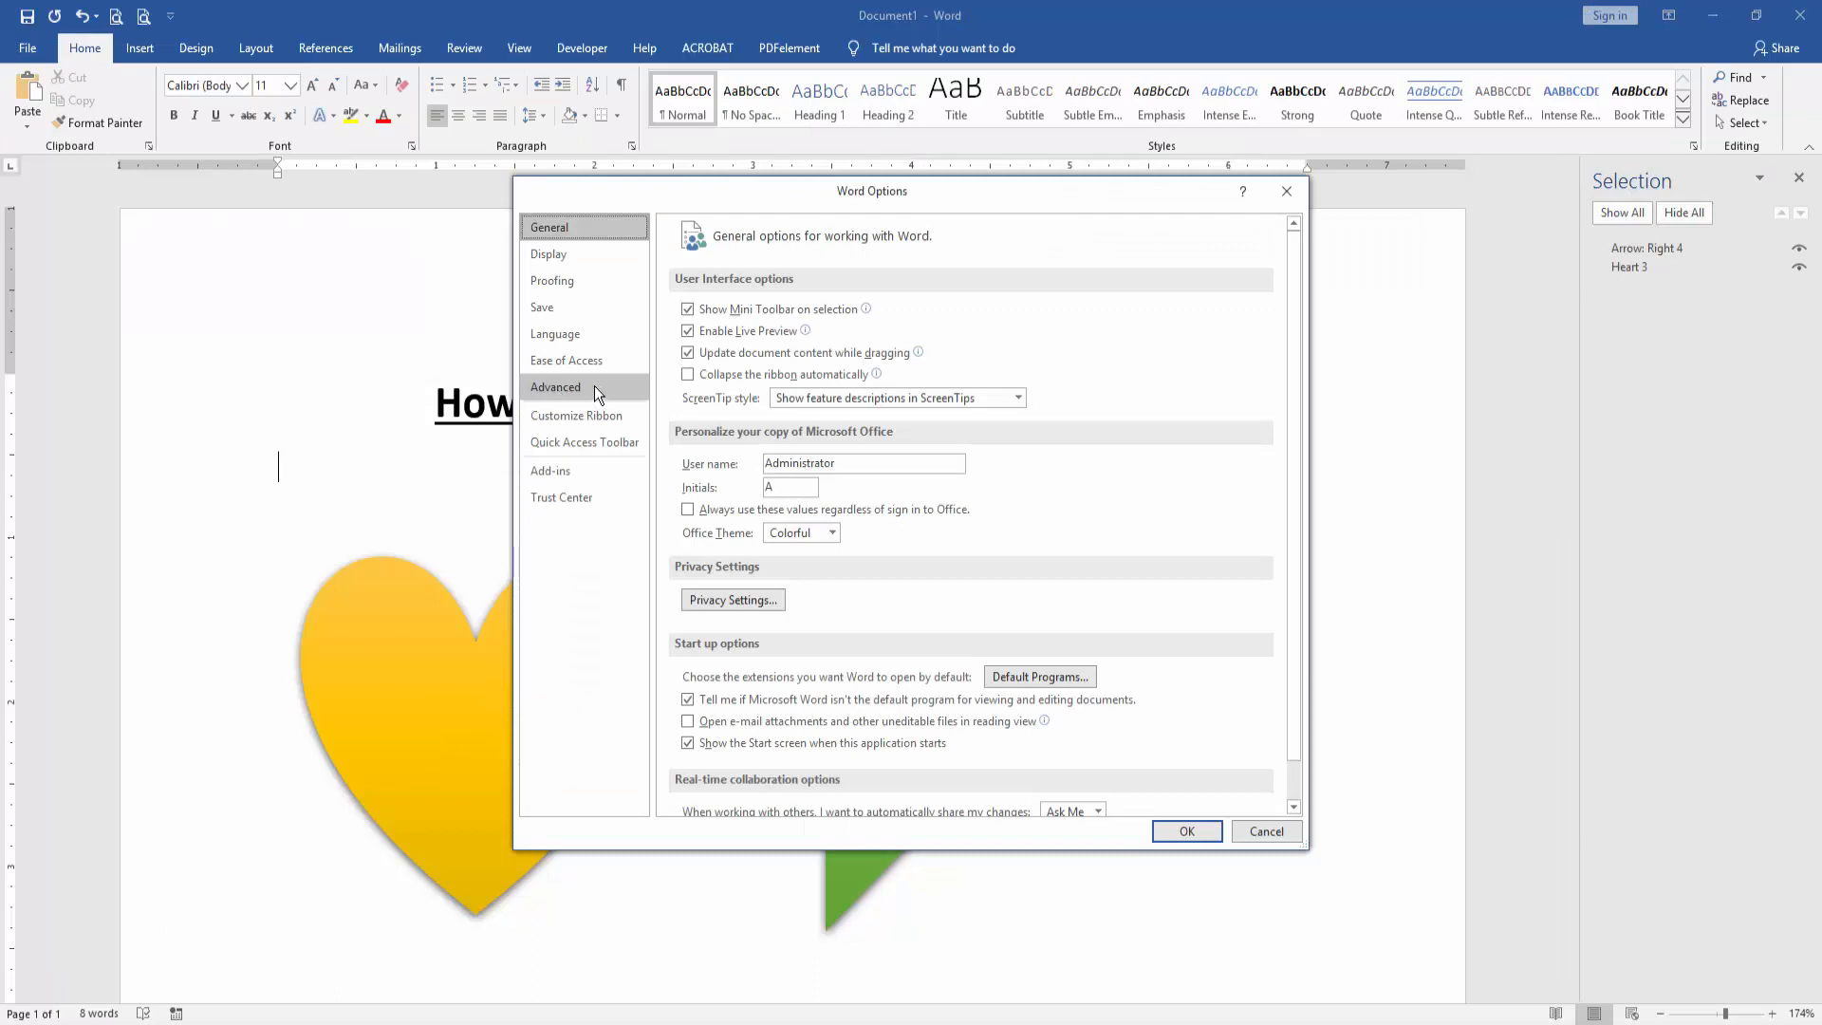
click(577, 415)
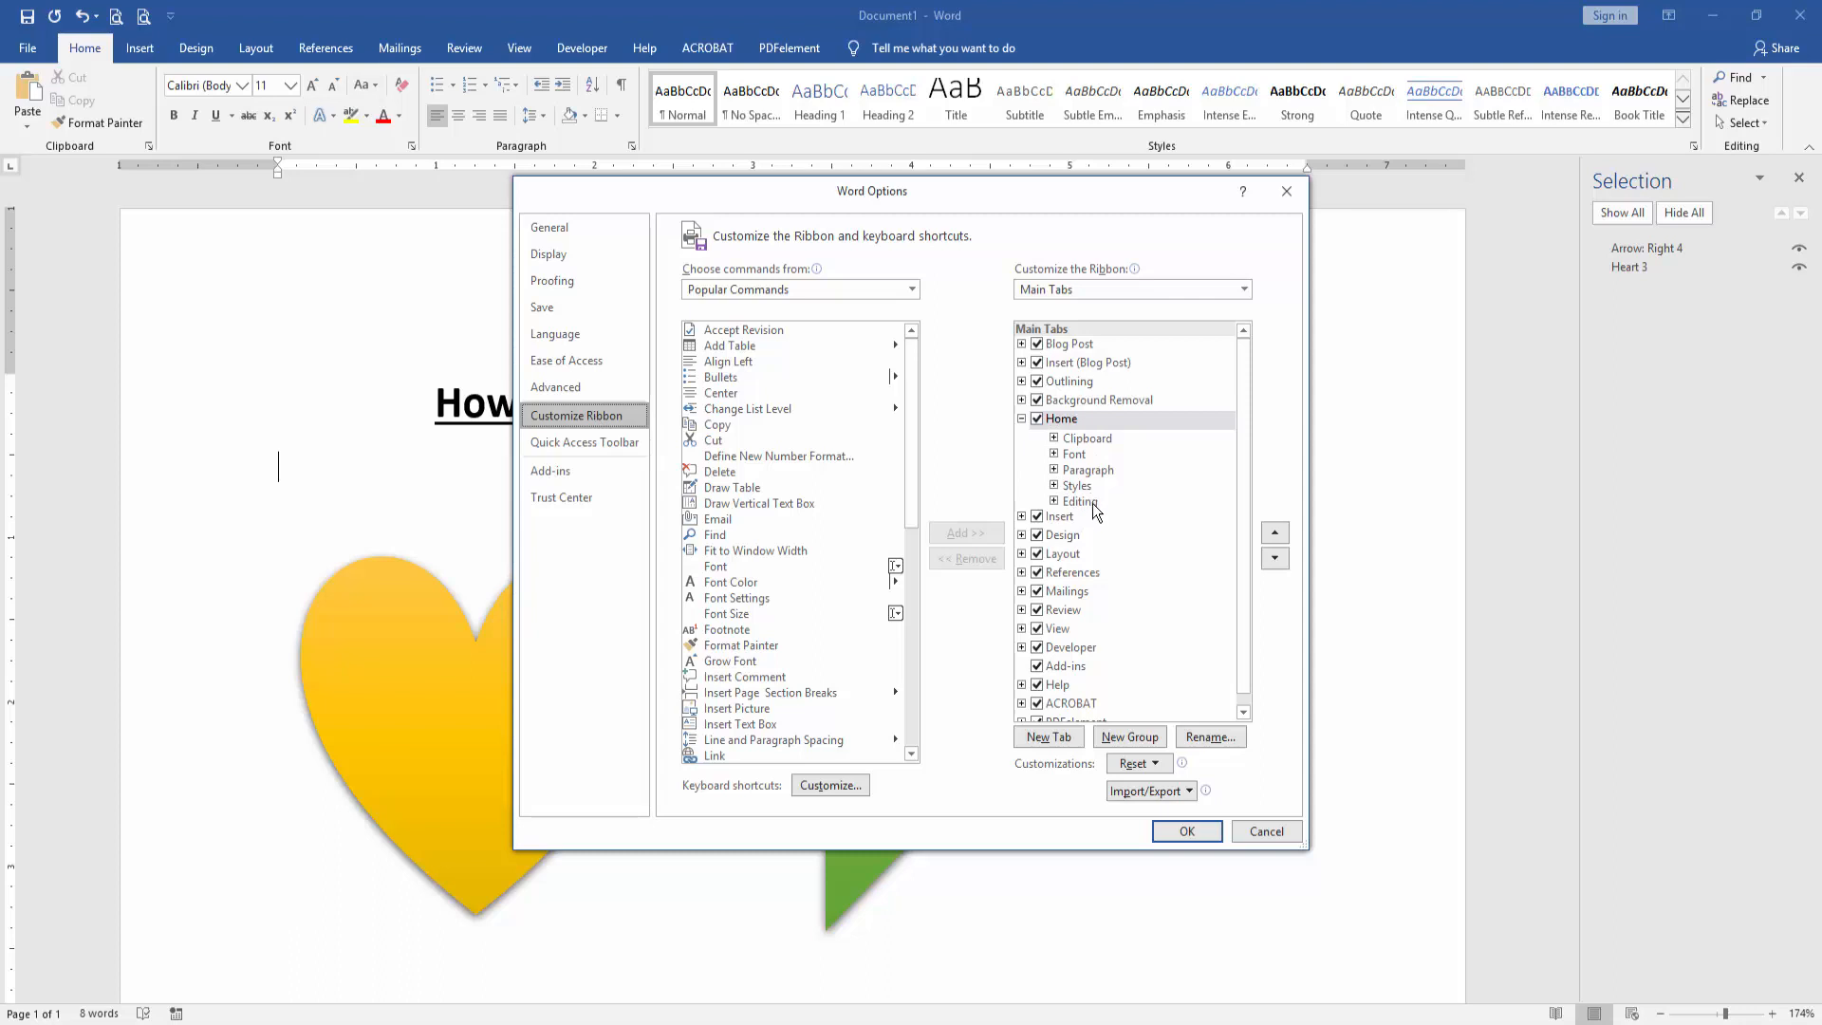
click(1080, 501)
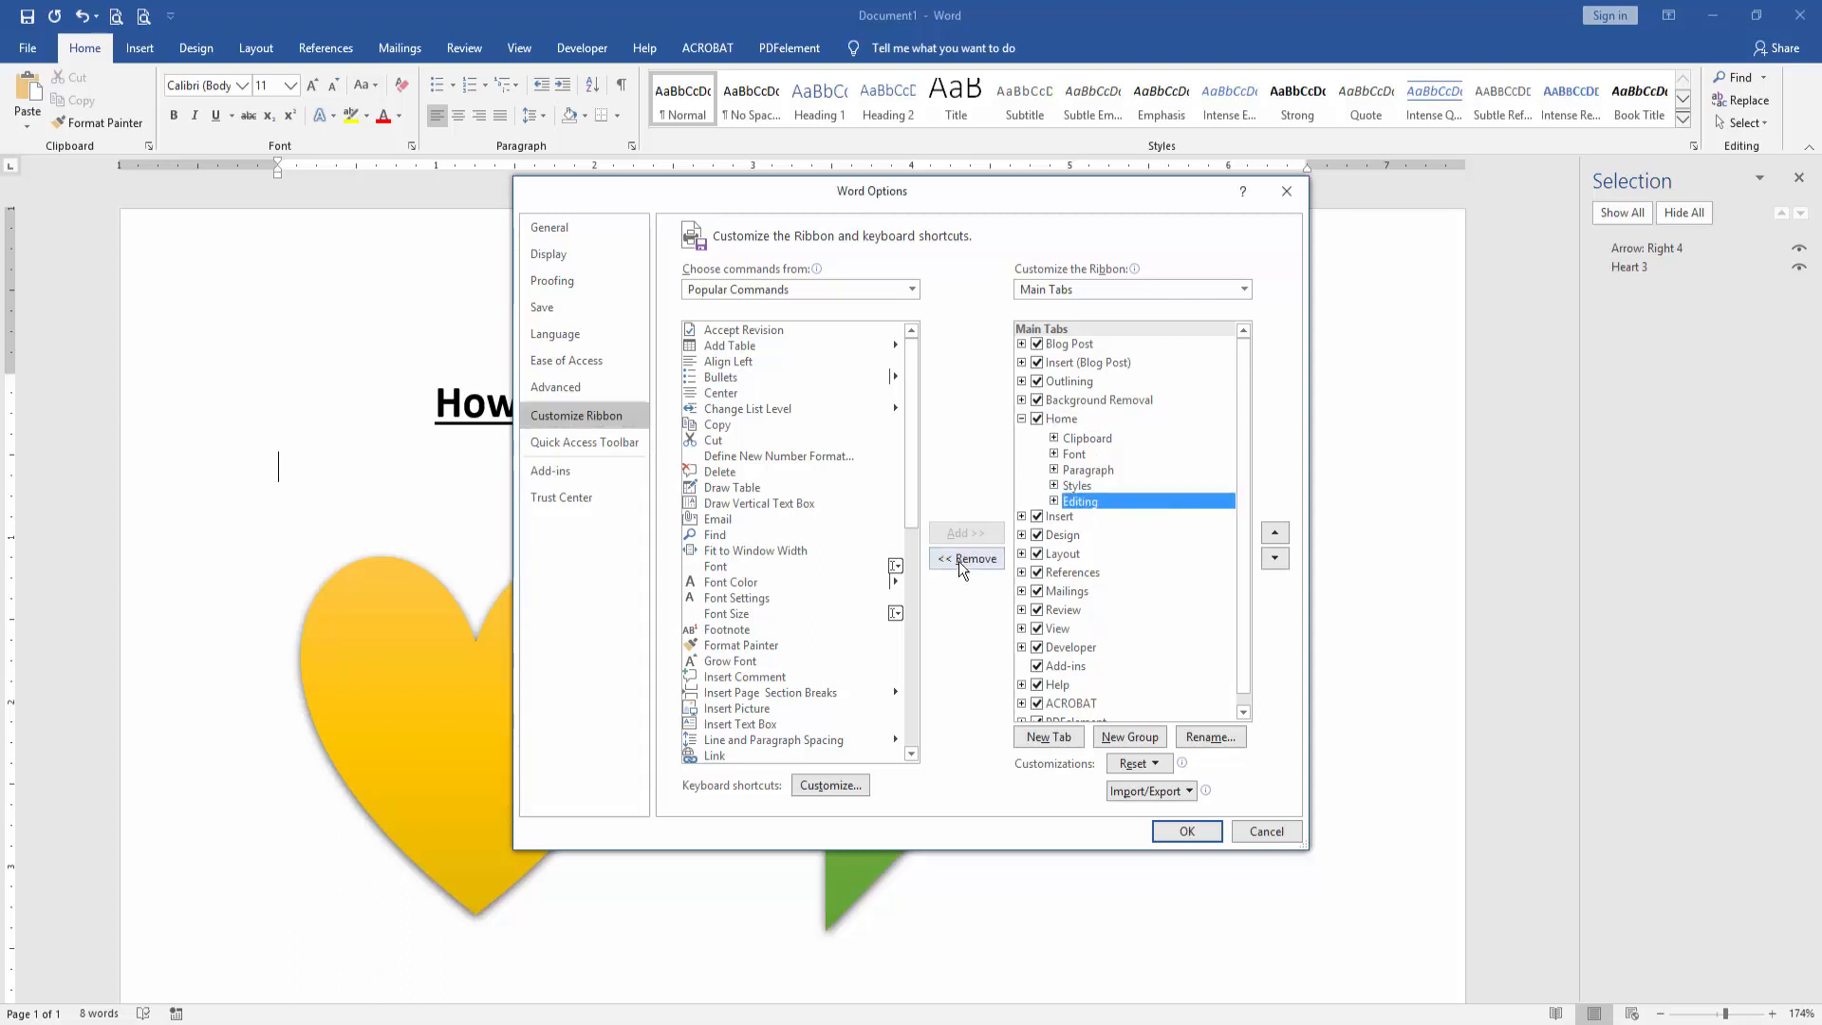
click(966, 558)
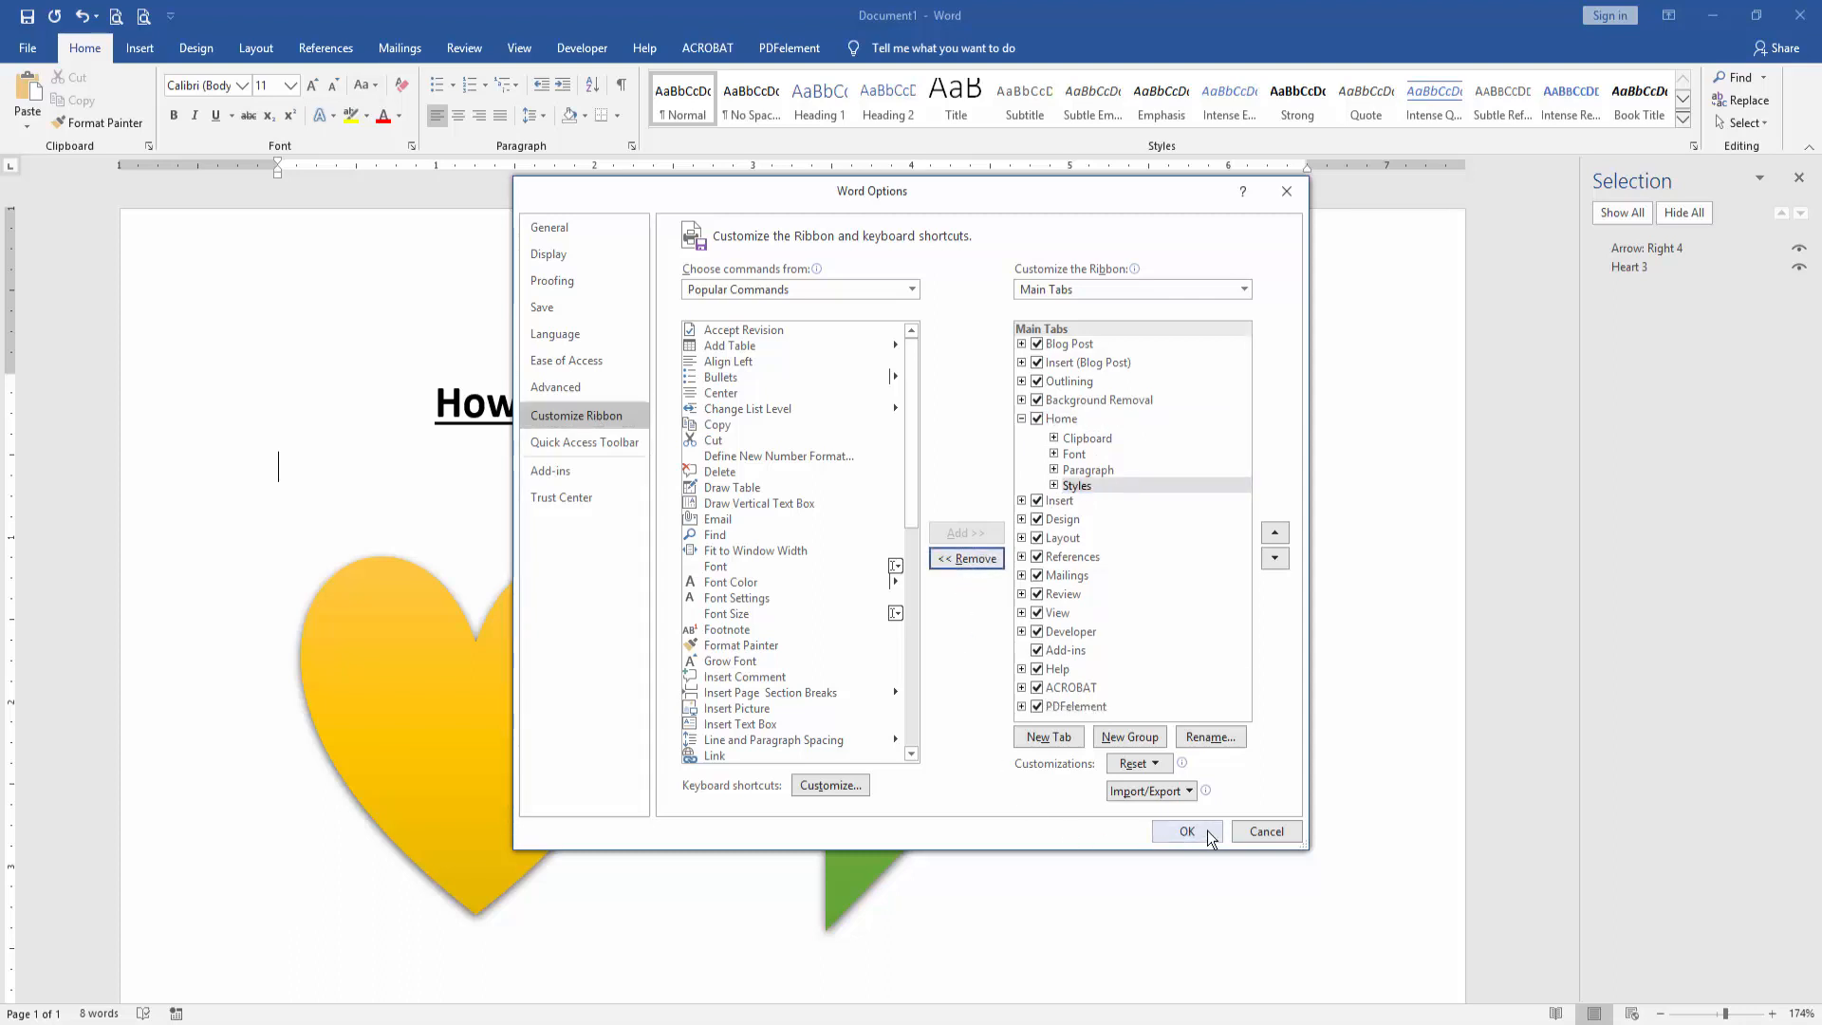
Confirm Word Options with OK and close the Selection pane beside the document
click(1184, 831)
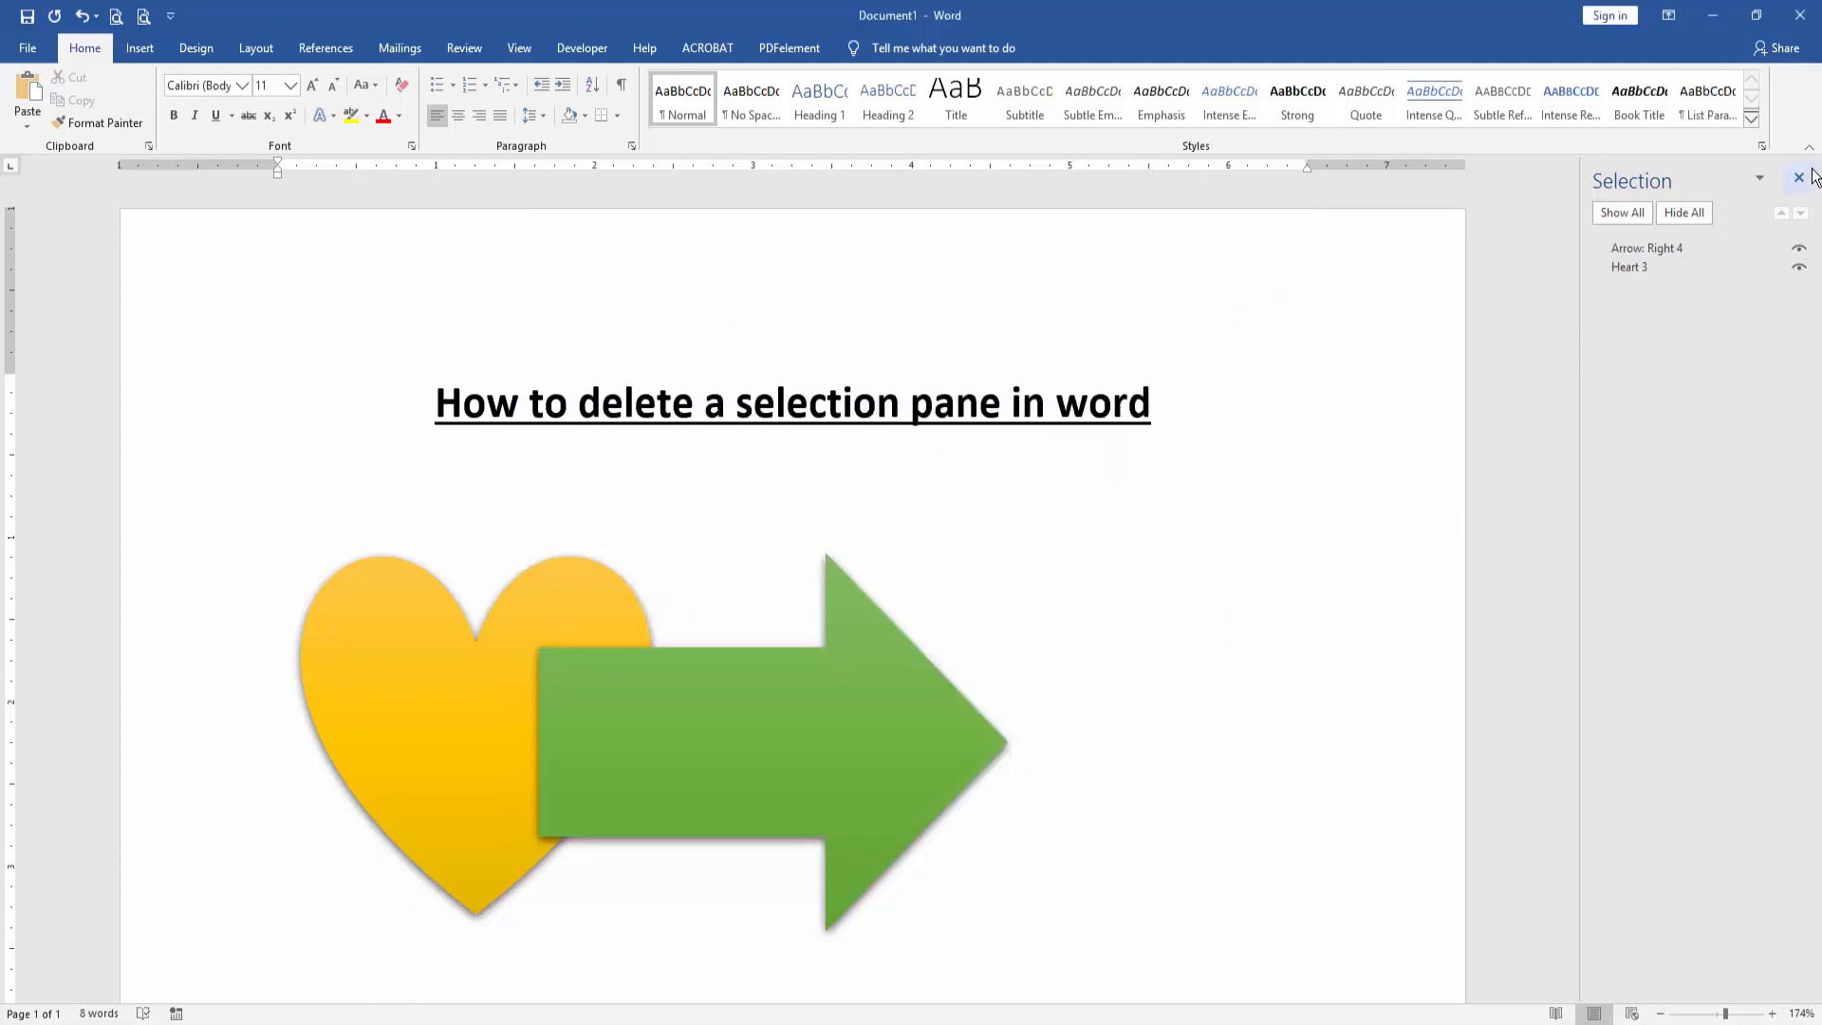
click(1782, 180)
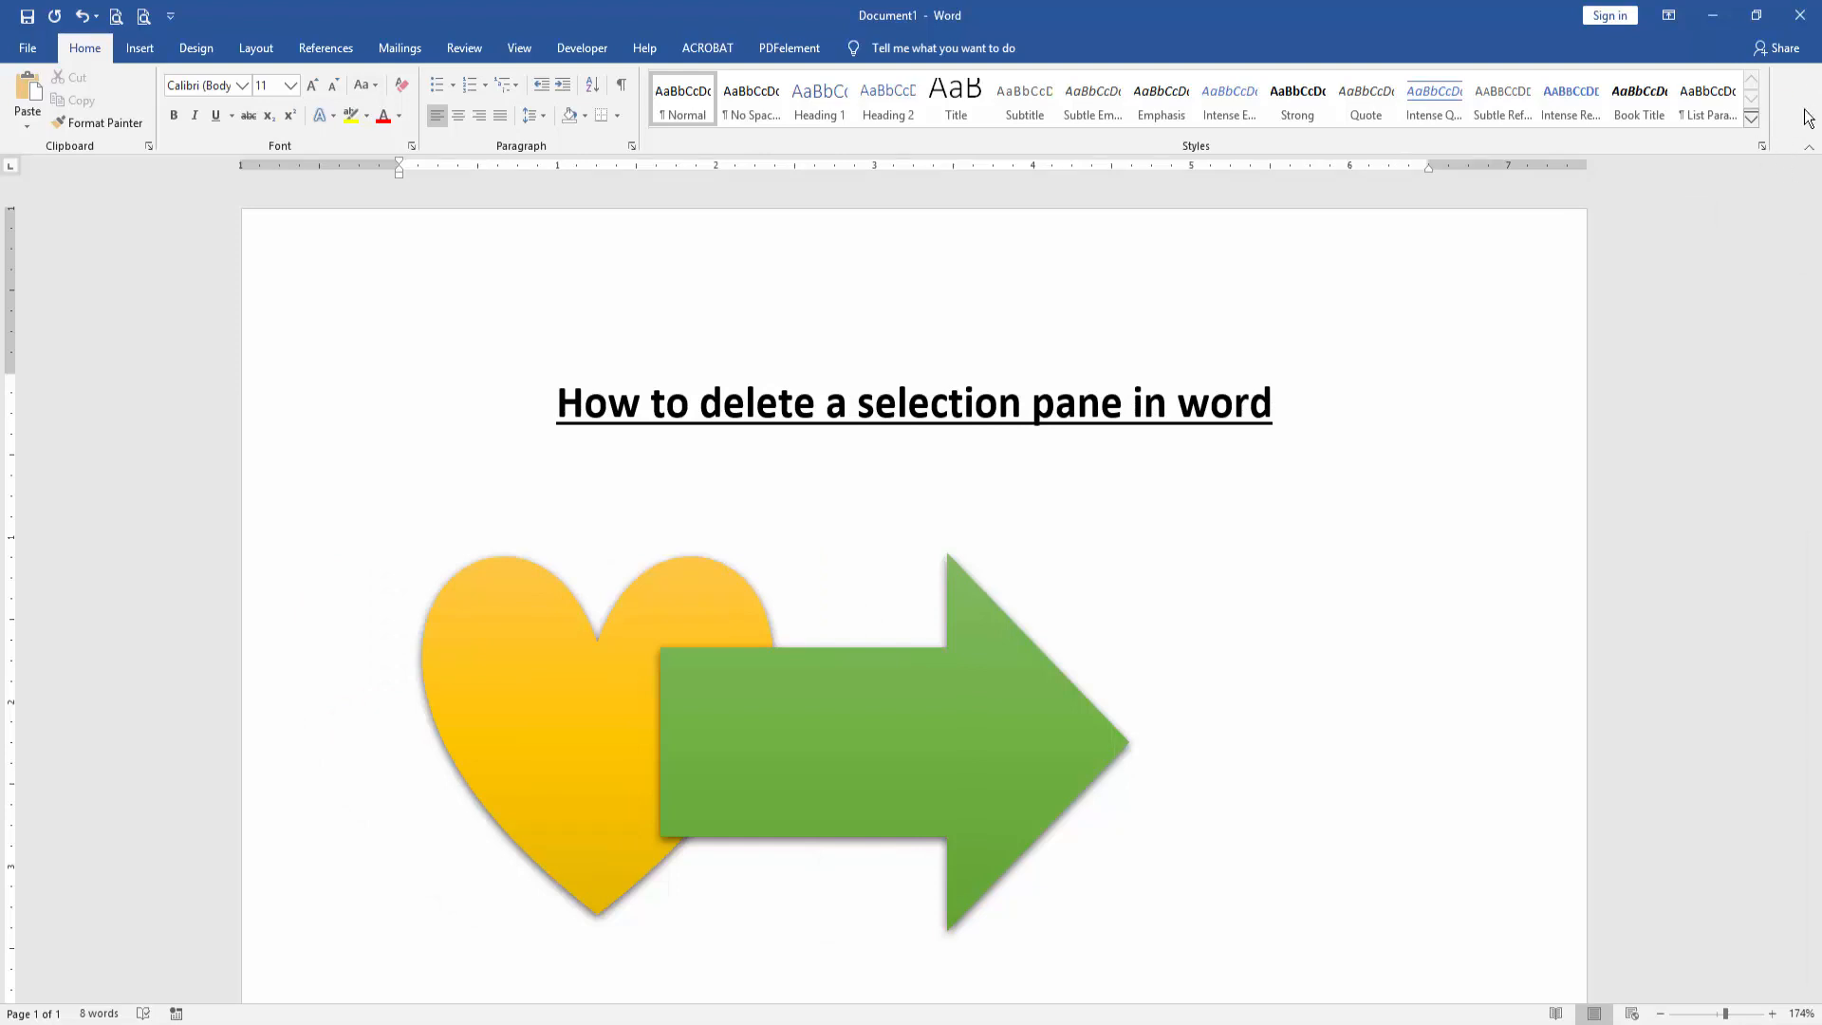
mouse_move(865, 489)
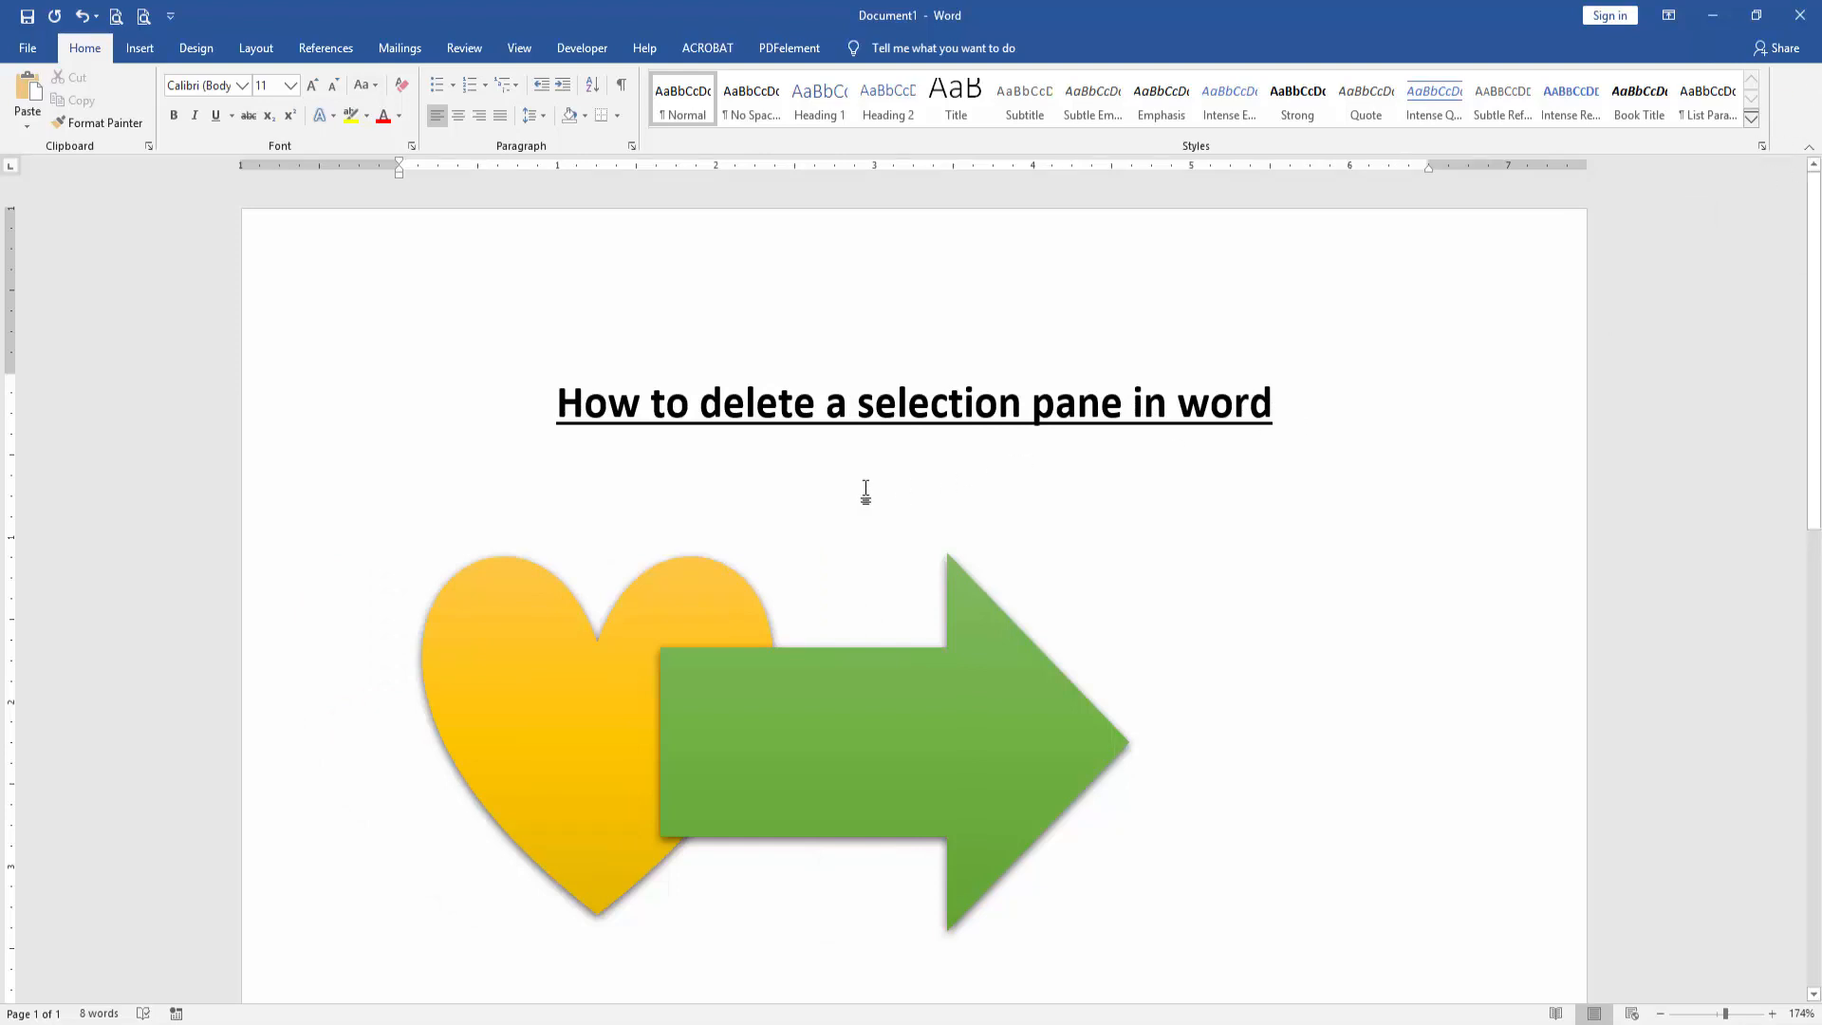